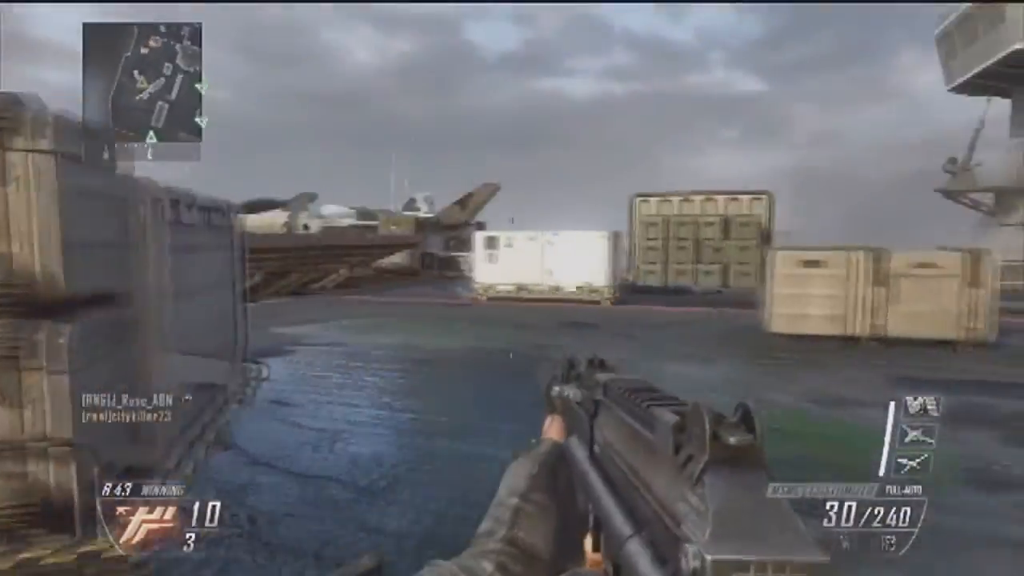
{"action": "mouse_move", "coordinate": [512, 288]}
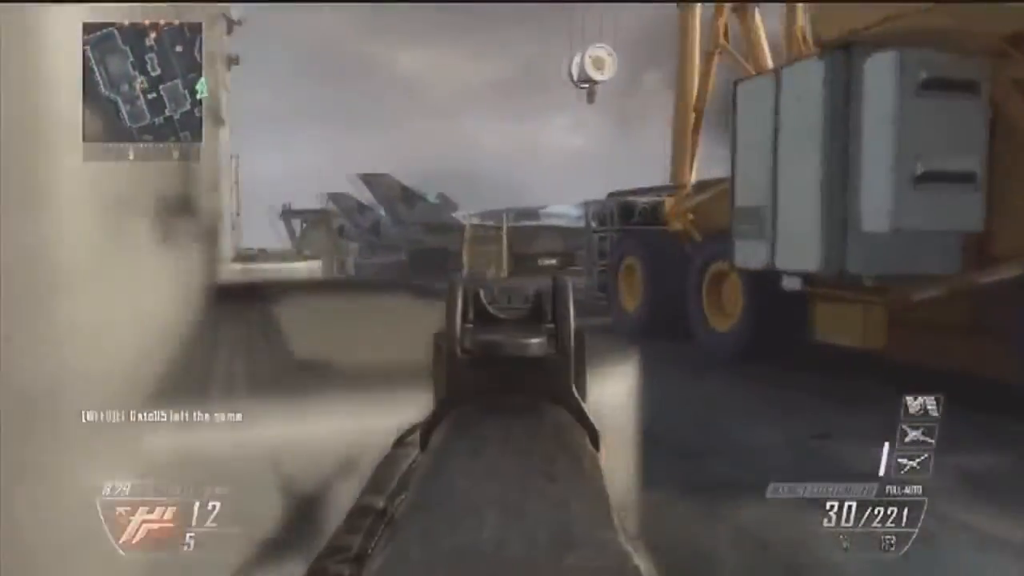
{"action": "left_click", "coordinate": [512, 279]}
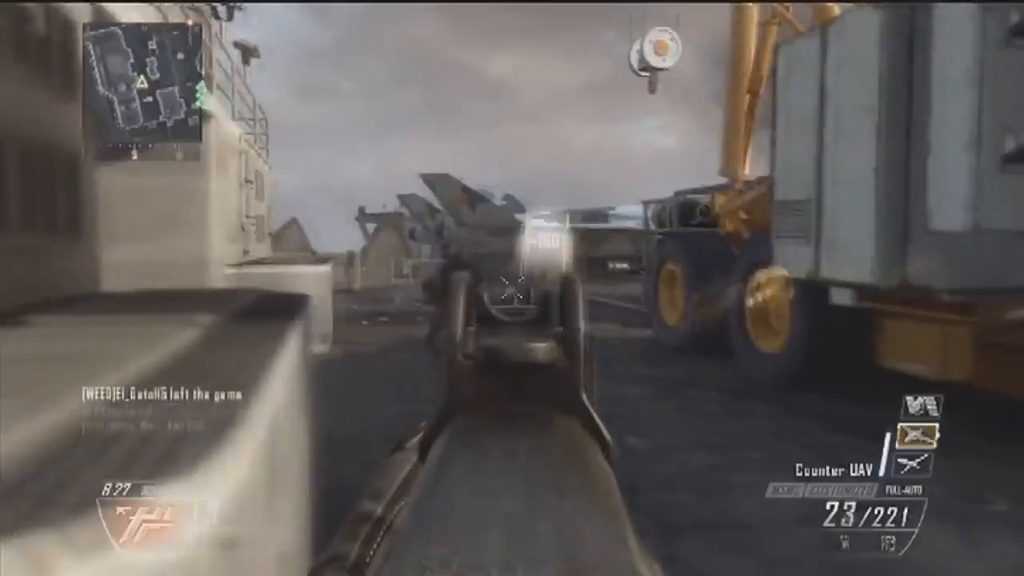